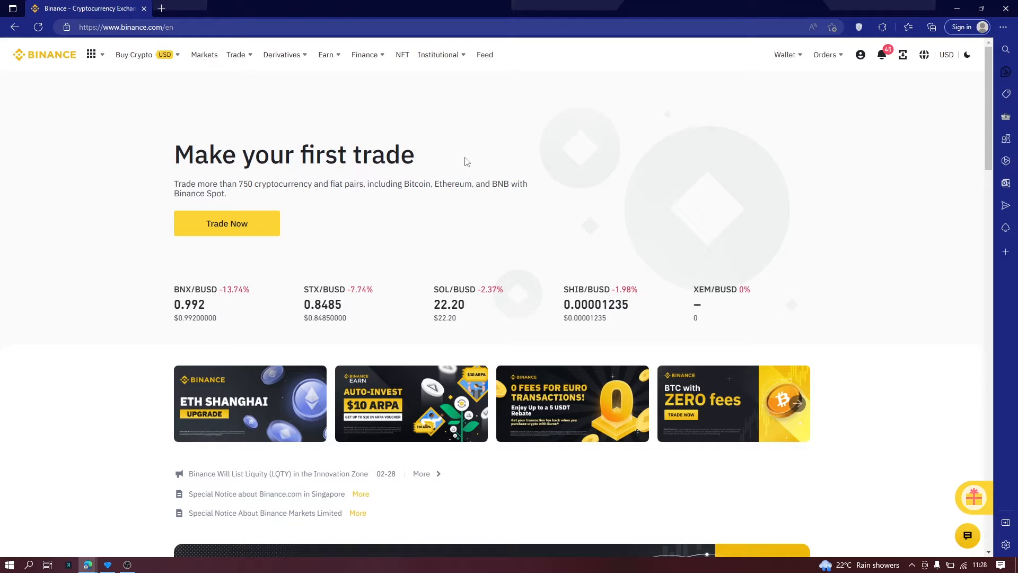
{"action": "mouse_move", "coordinate": [502, 207]}
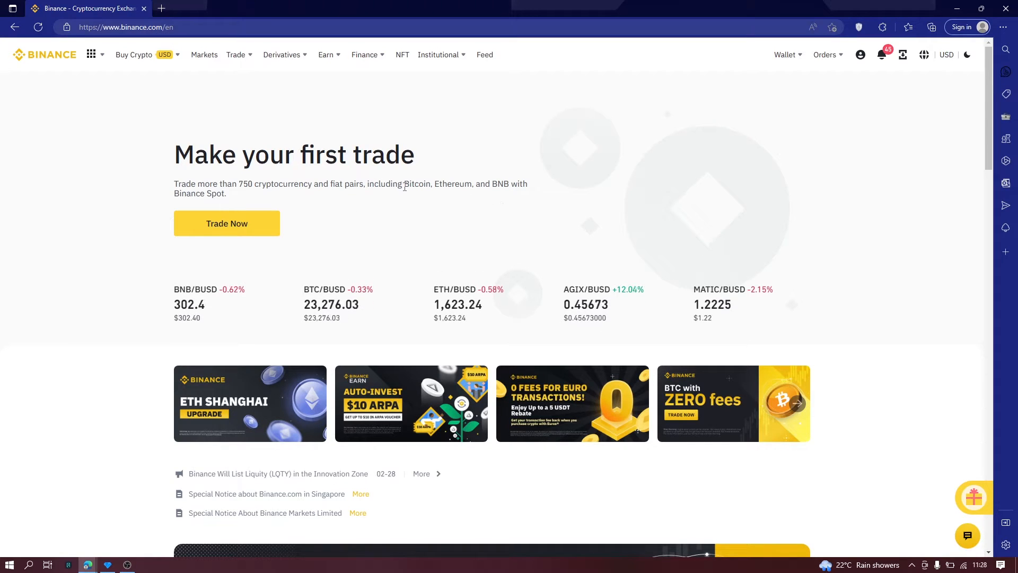
{"action": "mouse_move", "coordinate": [486, 187]}
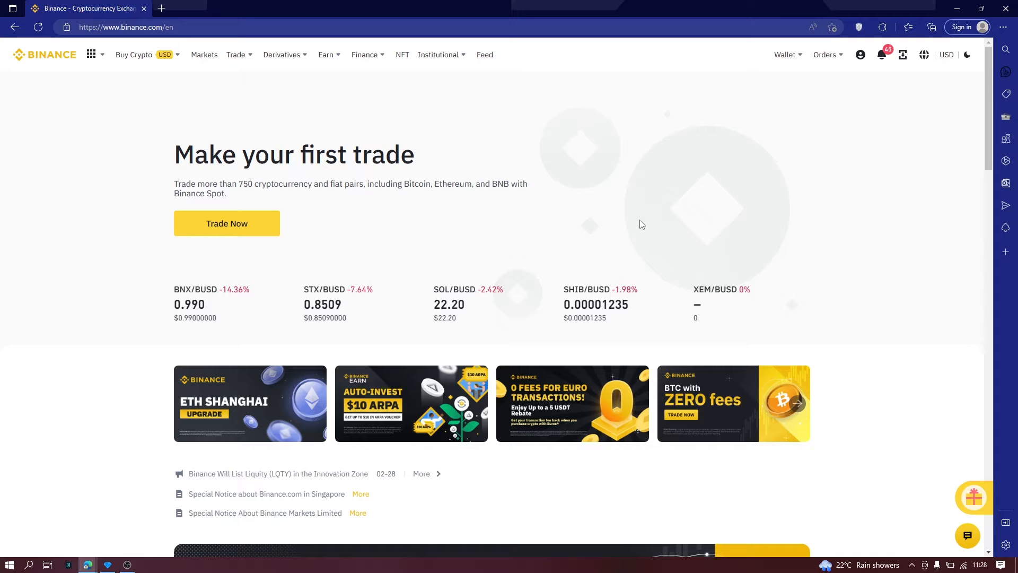
- From the home page's Popular cryptocurrencies list, go to the BNB/BUSD spot trading page
{"action": "scroll", "scroll_direction": "down", "scroll_amount": 3}
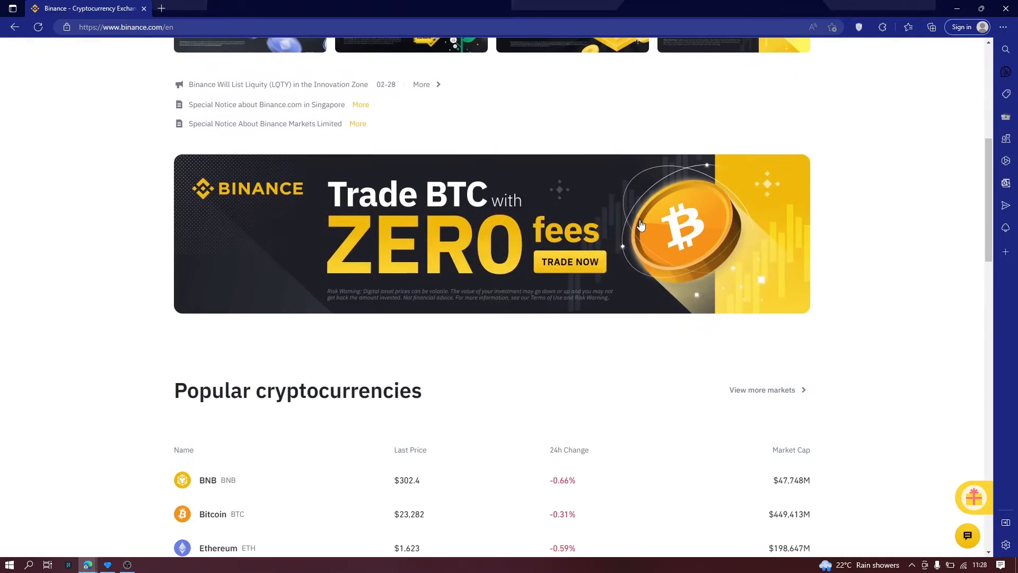
{"action": "mouse_move", "coordinate": [776, 207]}
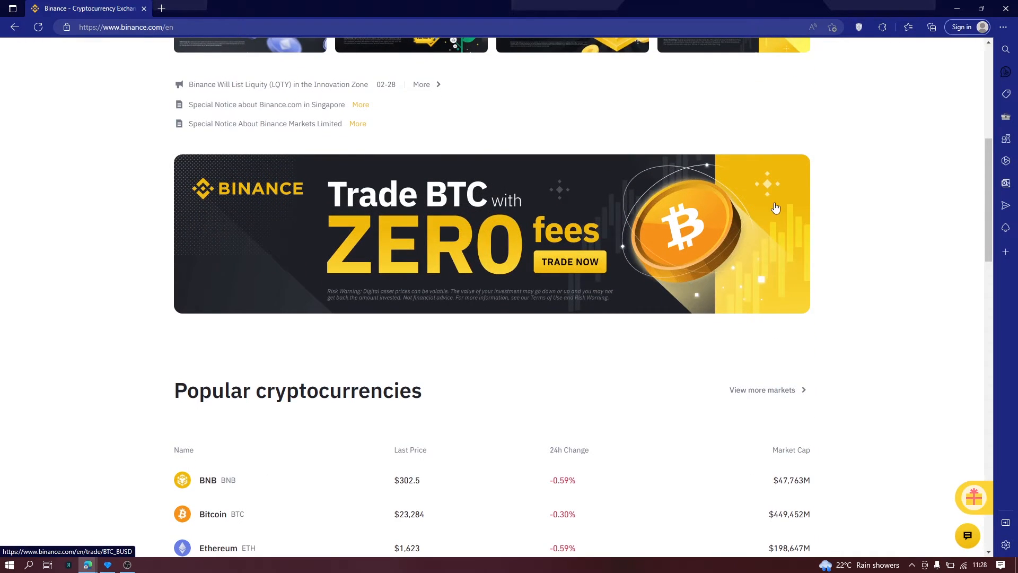
{"action": "scroll", "scroll_direction": "up", "scroll_amount": 3}
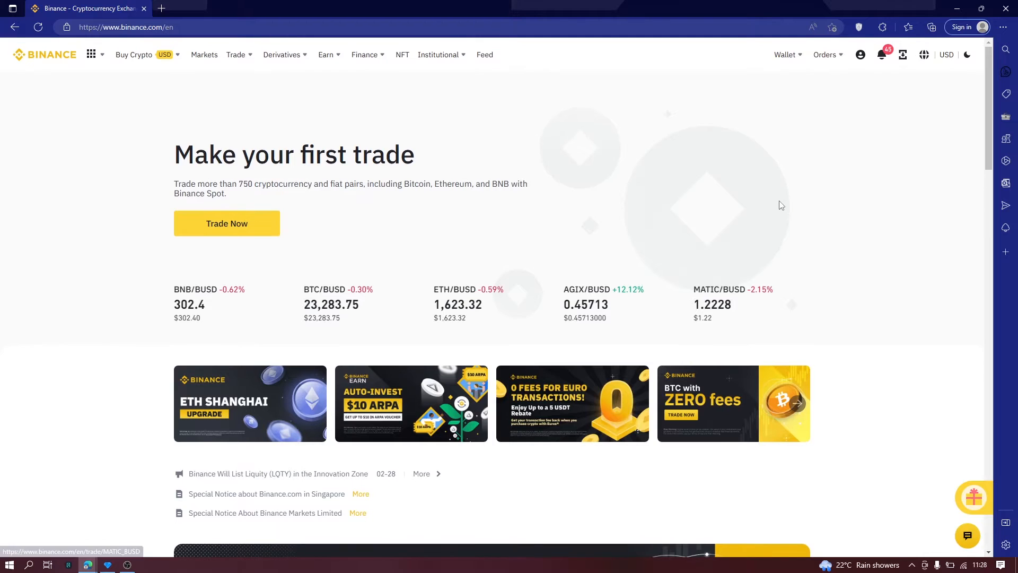
{"action": "scroll", "scroll_direction": "down", "scroll_amount": 3}
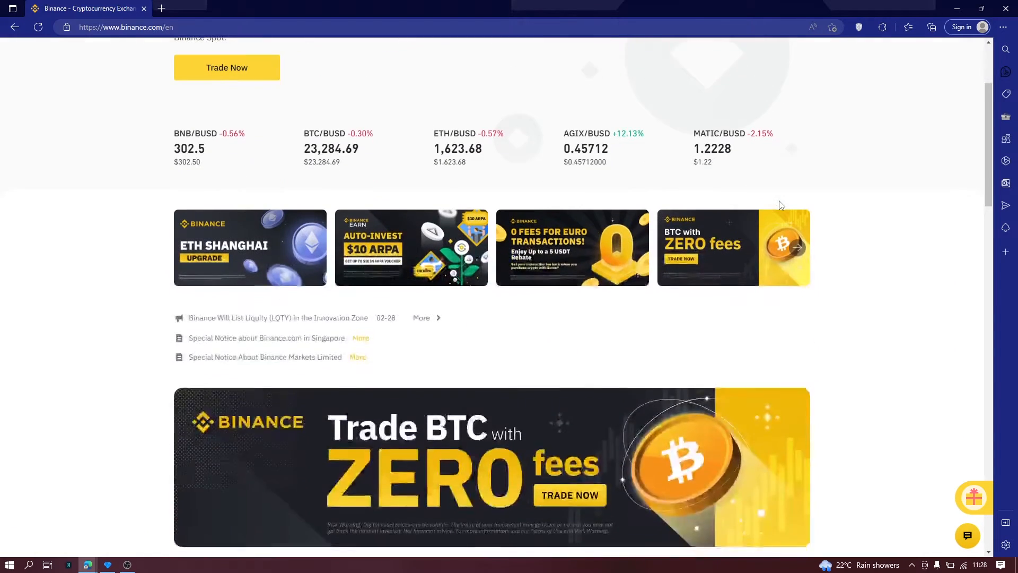
{"action": "scroll", "scroll_direction": "up", "scroll_amount": 3}
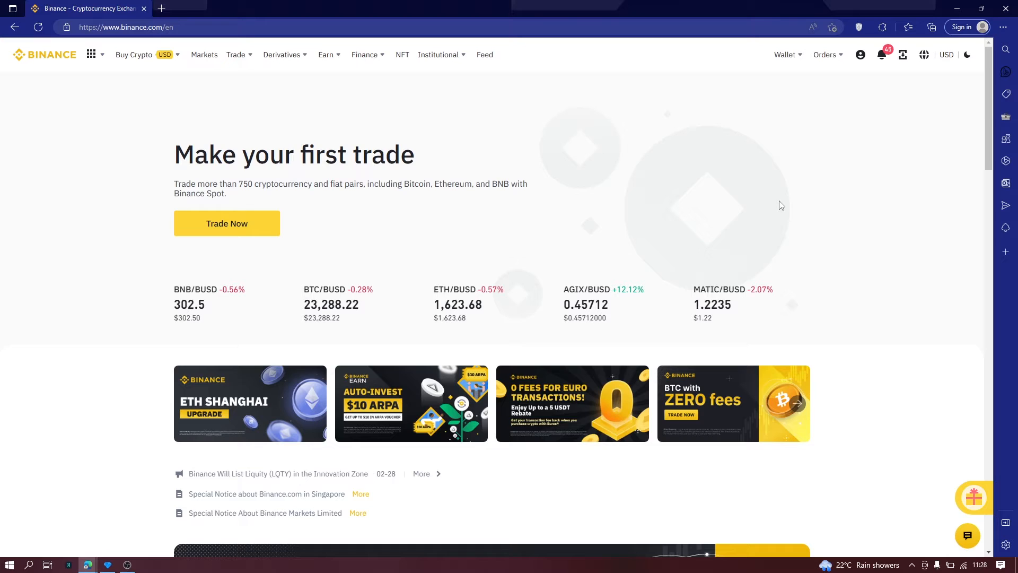
{"action": "mouse_move", "coordinate": [838, 305]}
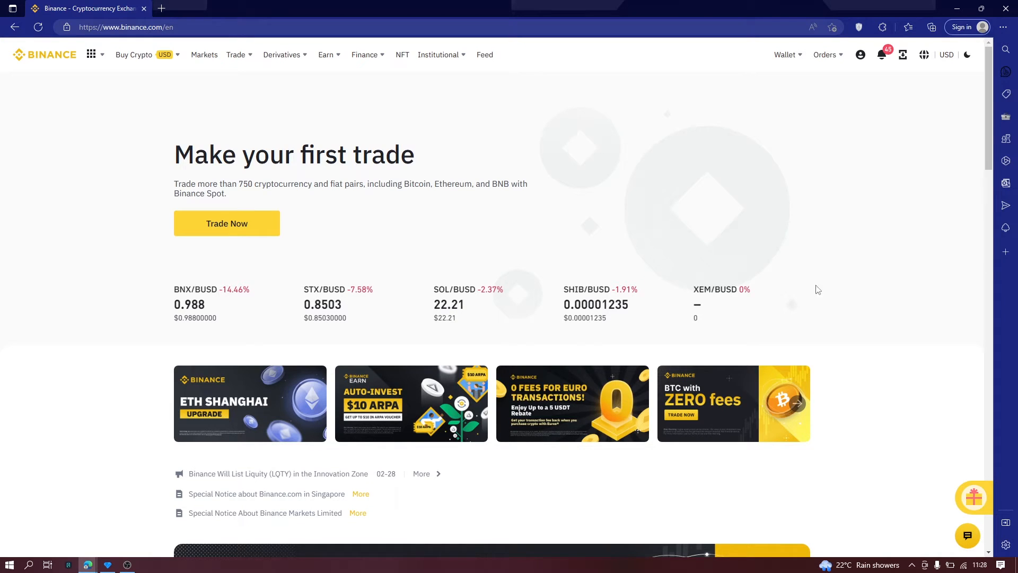
{"action": "mouse_move", "coordinate": [861, 254]}
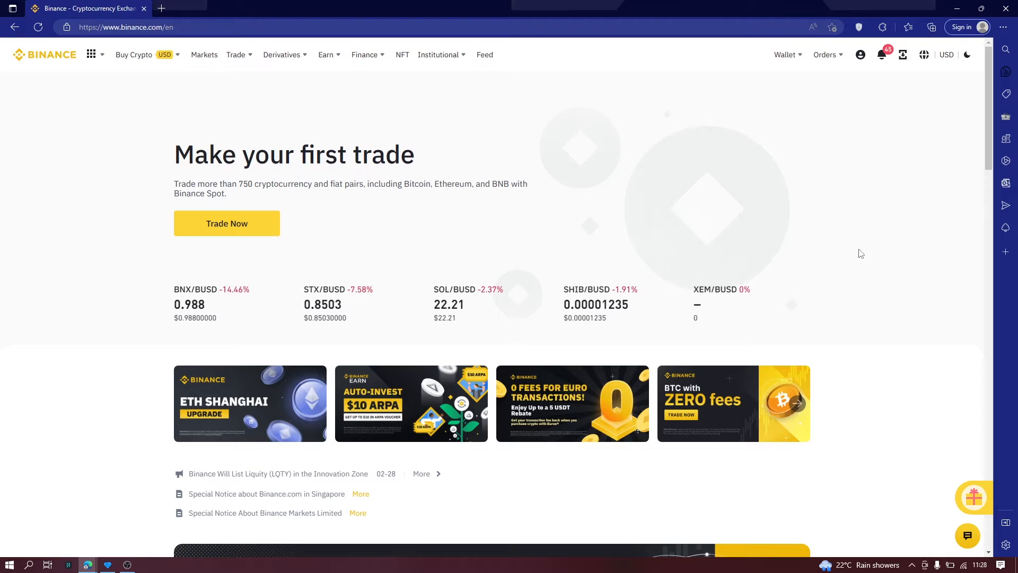
{"action": "mouse_move", "coordinate": [811, 259]}
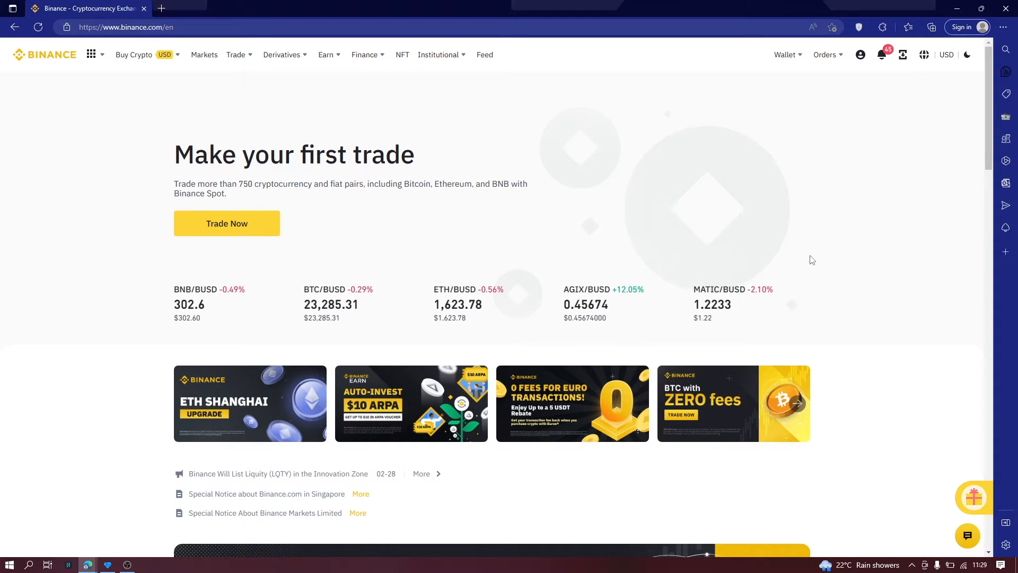
{"action": "scroll", "scroll_direction": "down", "scroll_amount": 3}
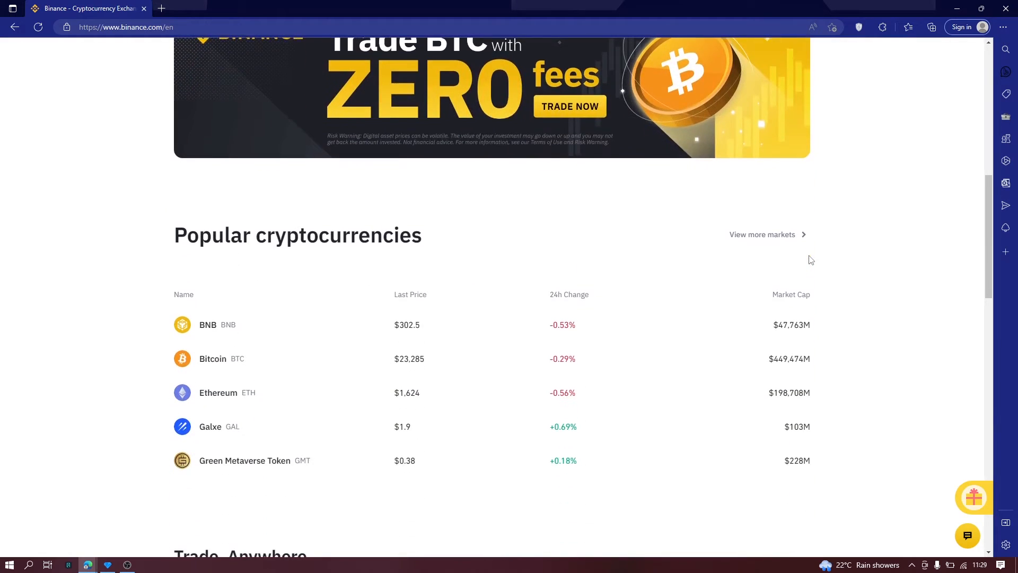
{"action": "mouse_move", "coordinate": [507, 324]}
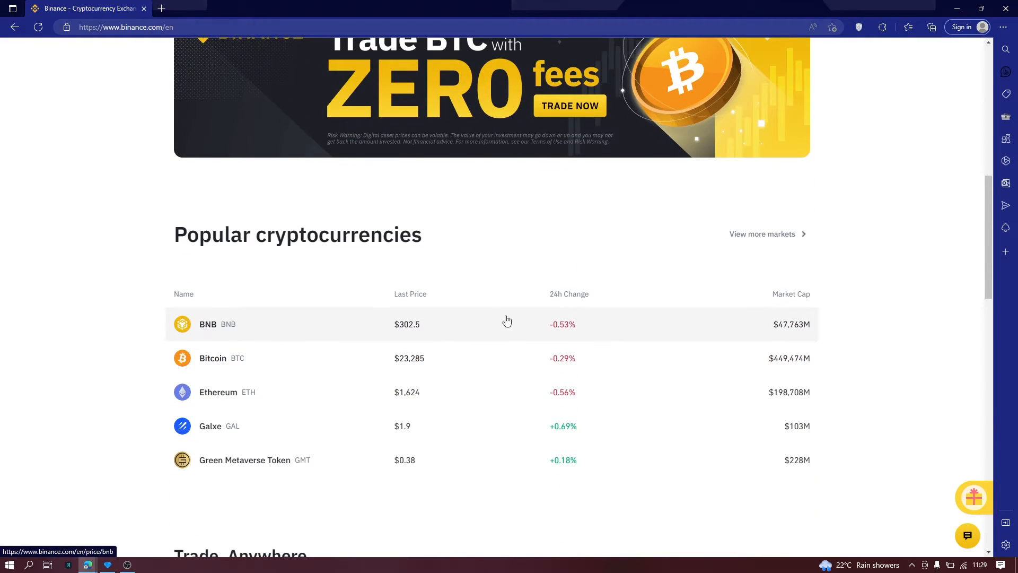
{"action": "left_click", "coordinate": [212, 358]}
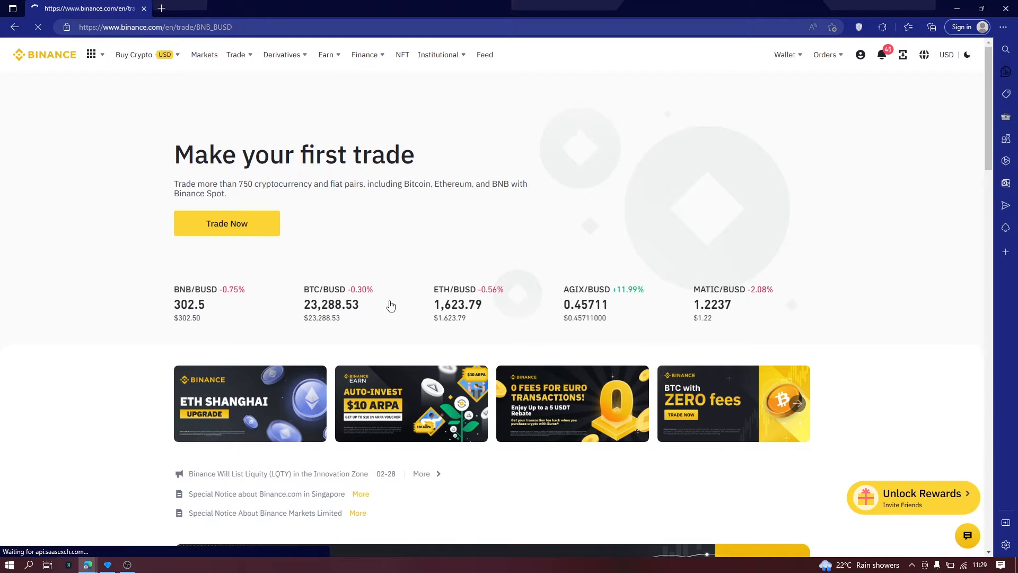
- Show the BTC-quoted pairs in the markets panel and page to further quote currency tabs
{"action": "left_click", "coordinate": [227, 224]}
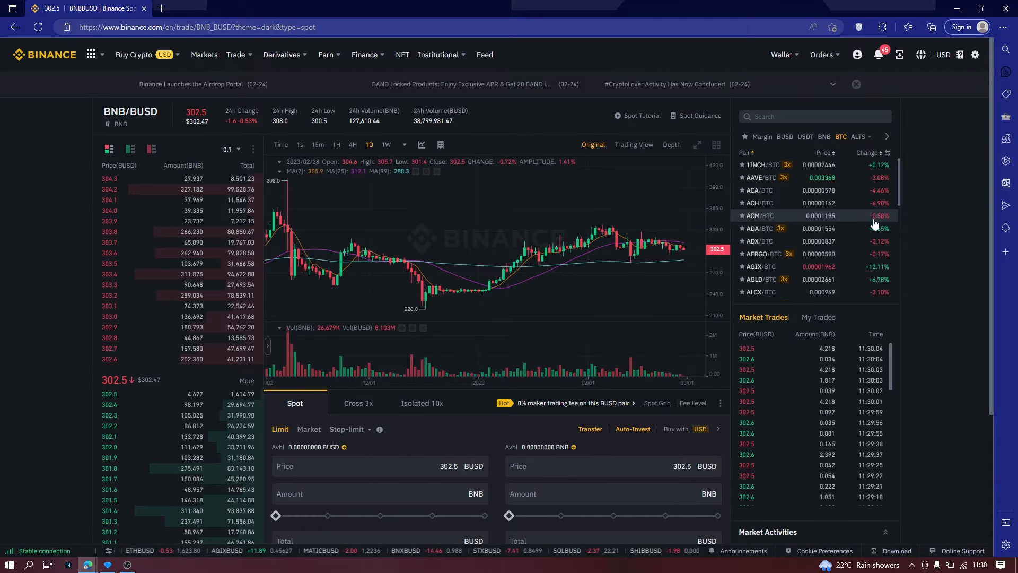
{"action": "mouse_move", "coordinate": [668, 223]}
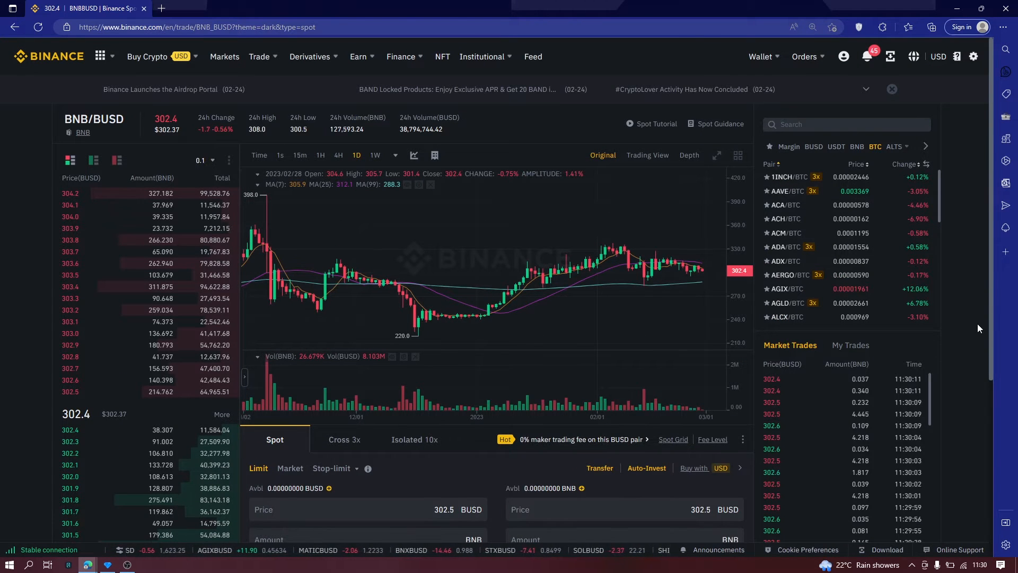
{"action": "key", "text": "ctrl+plus"}
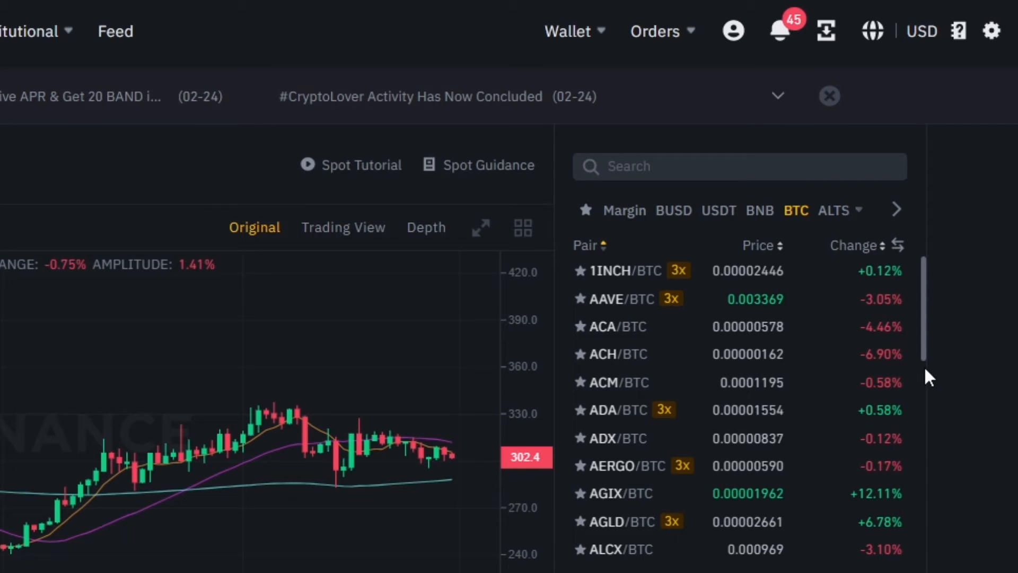
{"action": "mouse_move", "coordinate": [758, 220]}
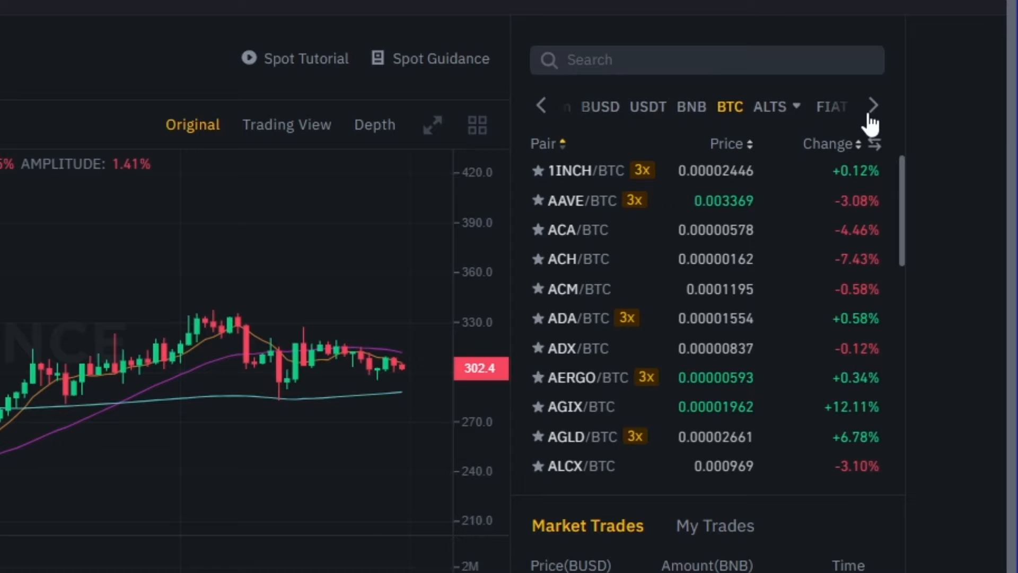
{"action": "left_click", "coordinate": [541, 105]}
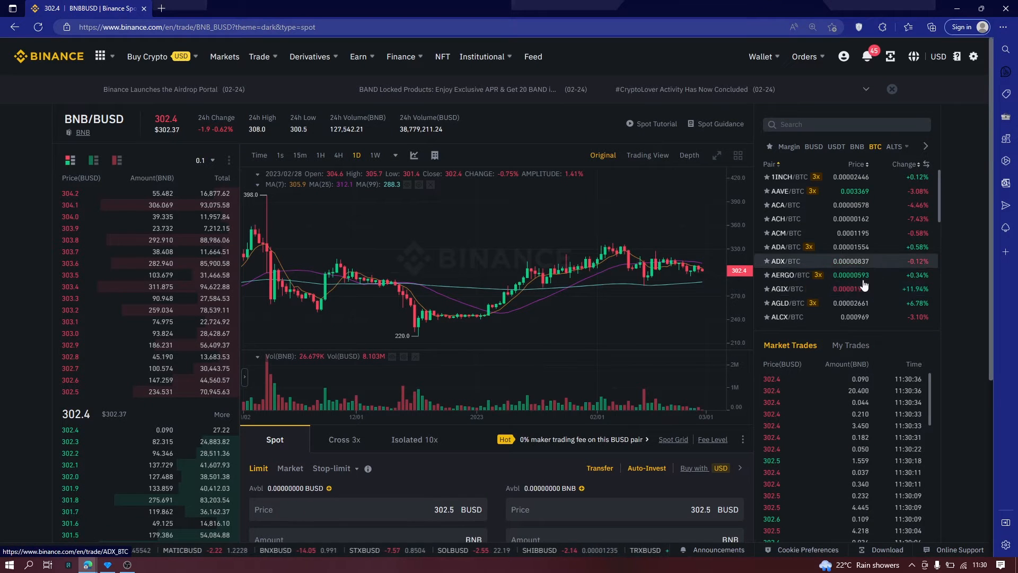
- Read a past daily candle's open, high, low and close on the BNB/BUSD chart
{"action": "scroll", "scroll_direction": "down", "scroll_amount": 3}
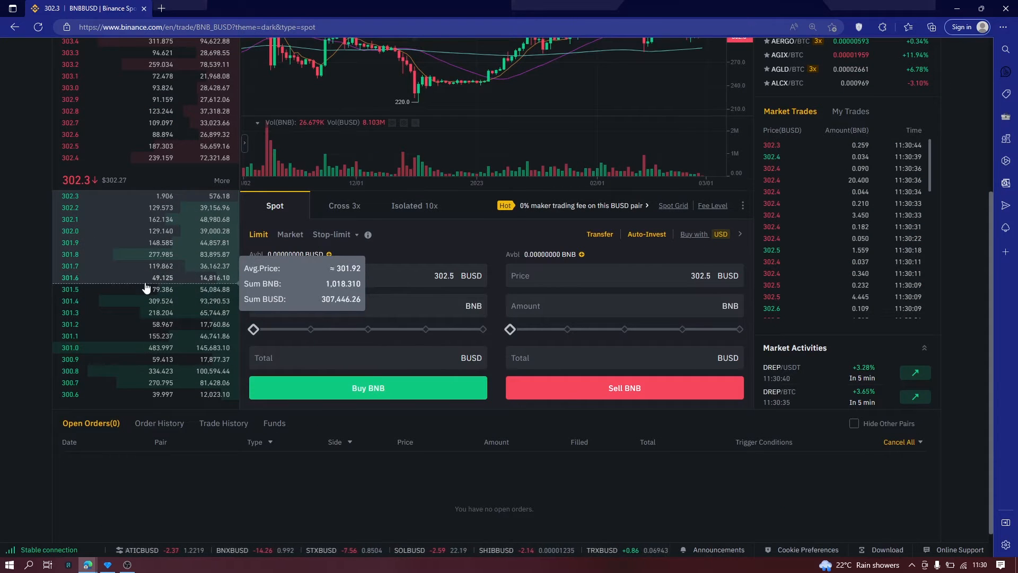
{"action": "scroll", "scroll_direction": "up", "scroll_amount": 3}
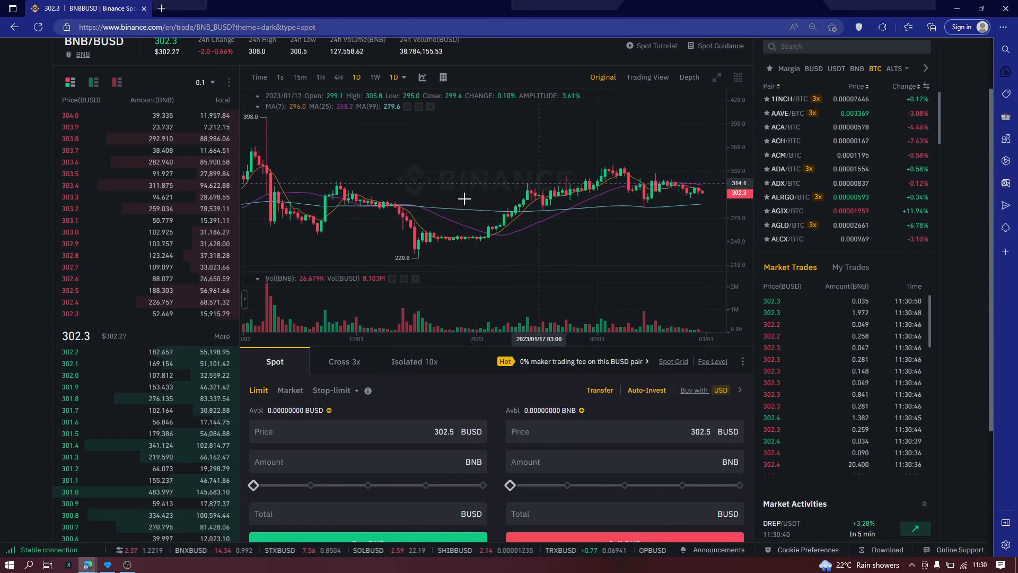
{"action": "left_click", "coordinate": [716, 76]}
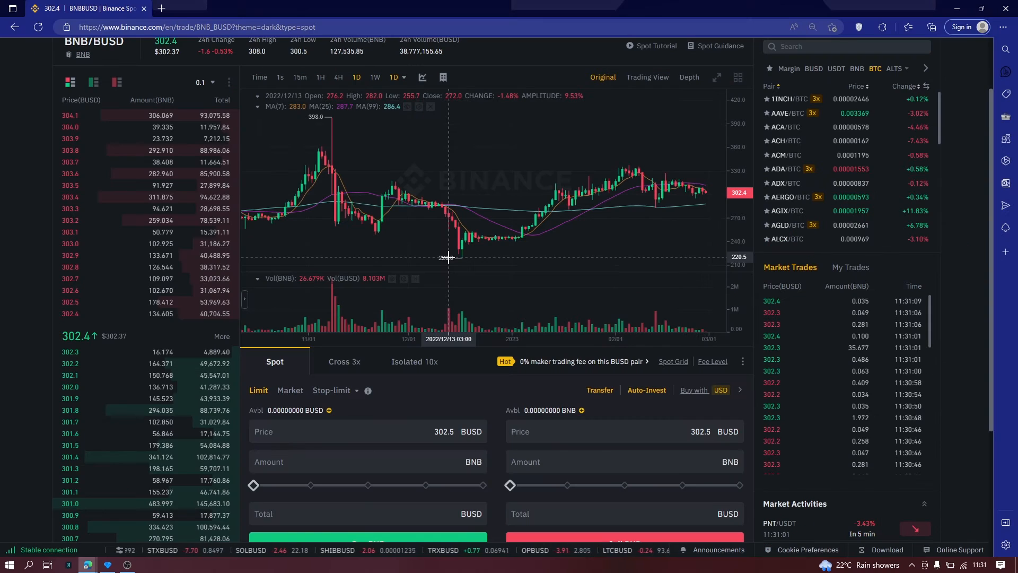
- Focus the Buy price field of the limit order form showing 302.5 BUSD
{"action": "scroll", "scroll_direction": "down", "scroll_amount": 3}
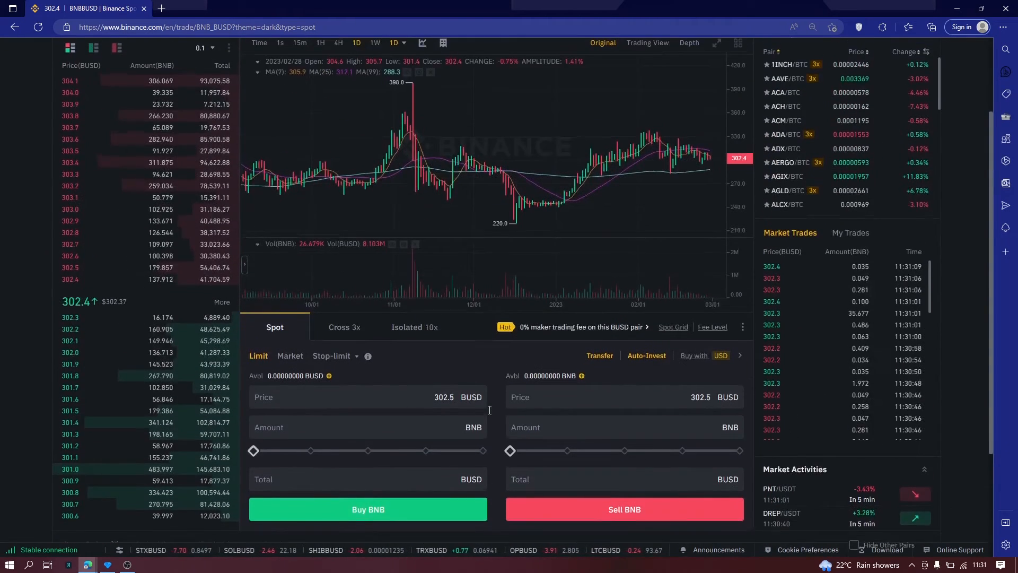
{"action": "scroll", "scroll_direction": "down", "scroll_amount": 3}
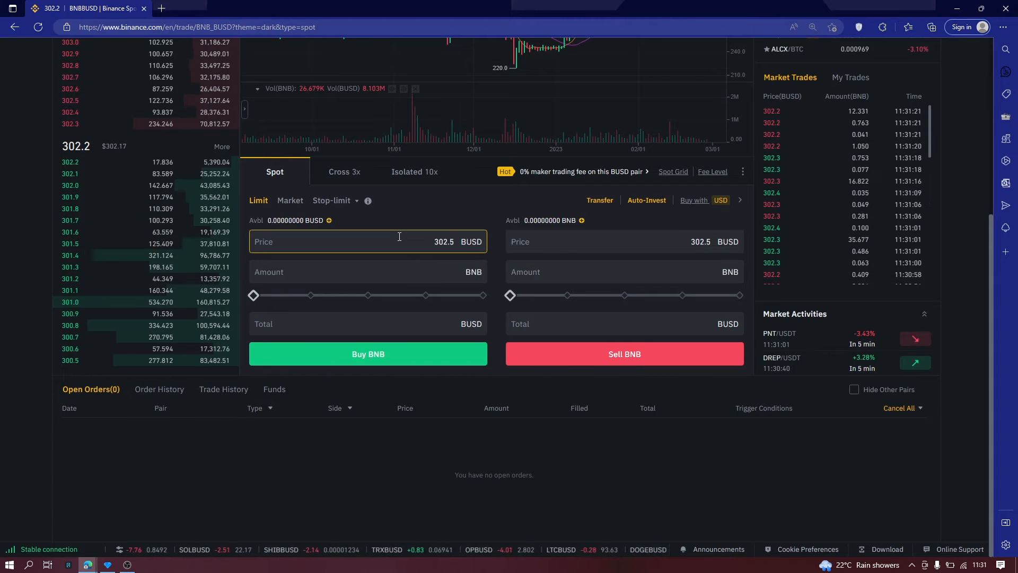
{"action": "left_click", "coordinate": [366, 240]}
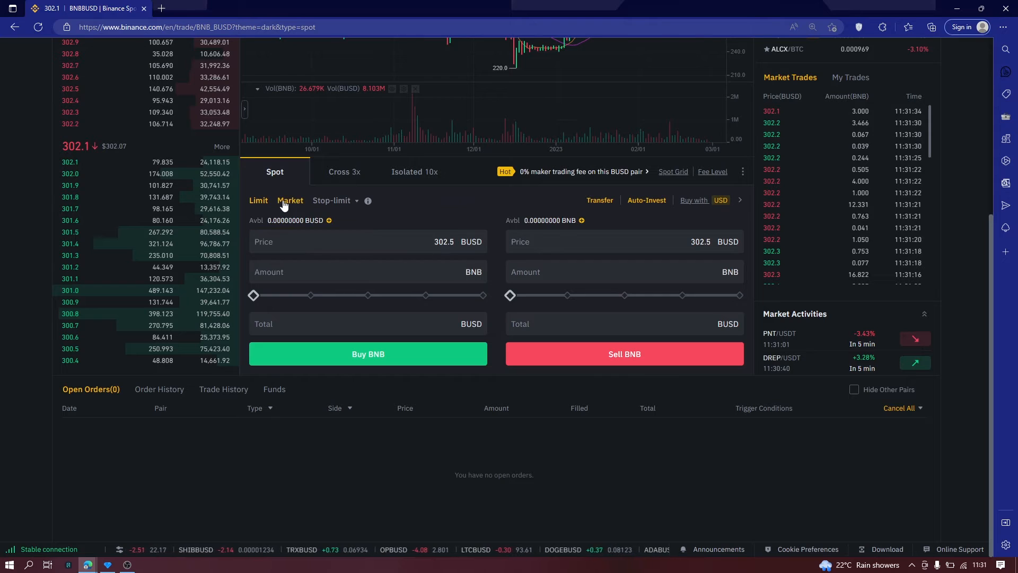
- Switch the order form through Market to Stop-limit mode, then select Cross 3x margin
{"action": "left_click", "coordinate": [290, 200]}
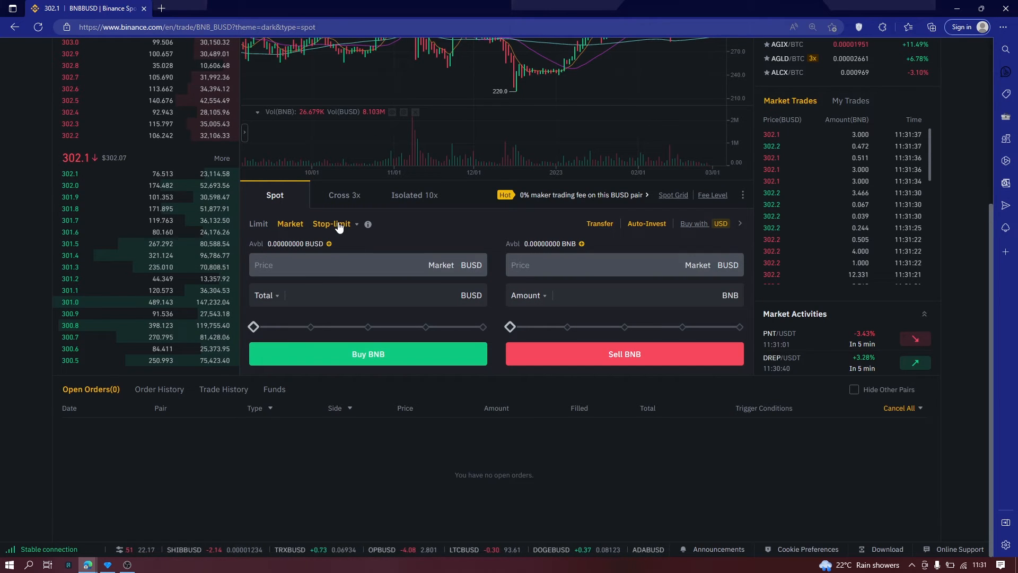
{"action": "left_click", "coordinate": [356, 223]}
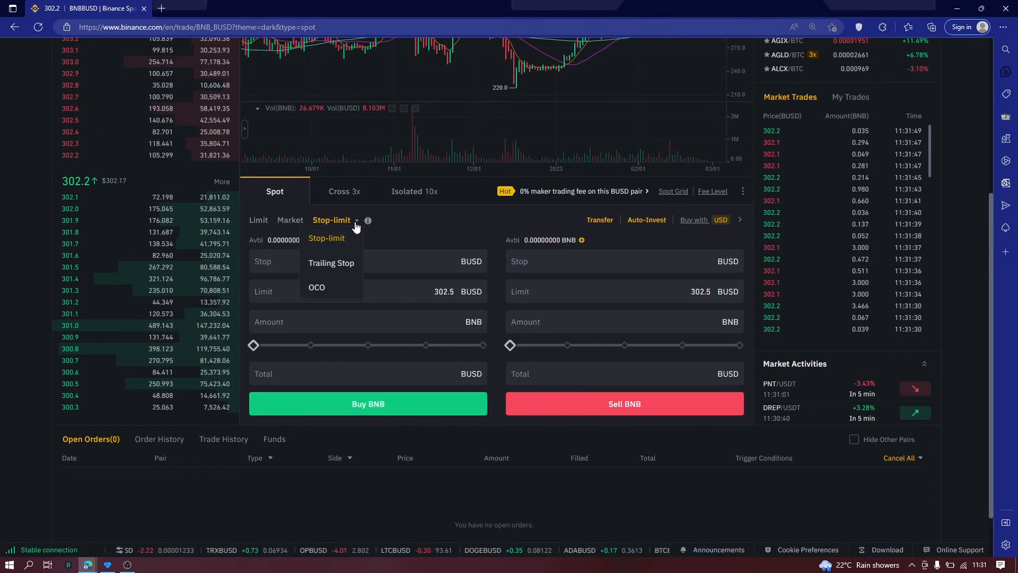
{"action": "left_click", "coordinate": [327, 237]}
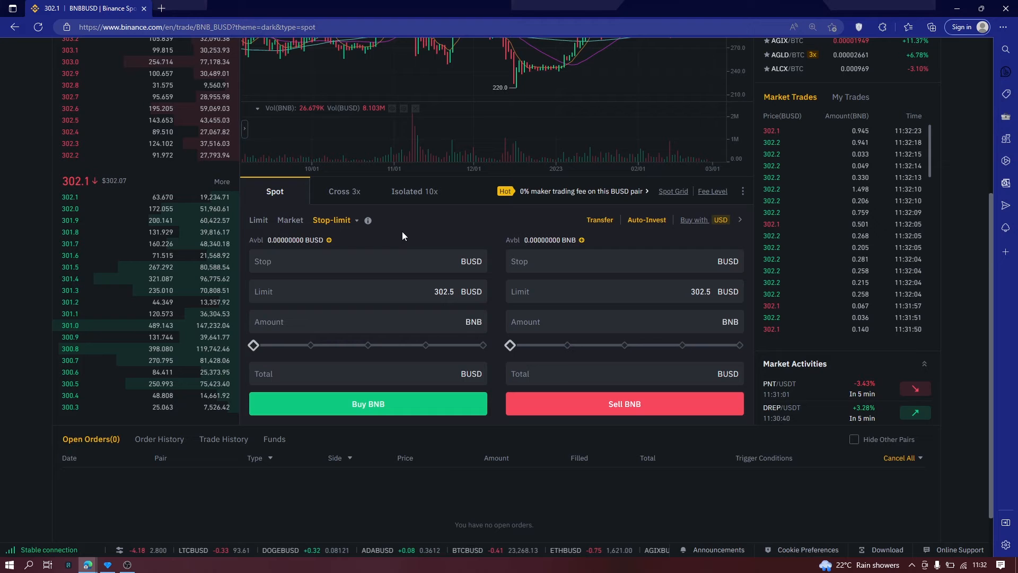
{"action": "left_click", "coordinate": [344, 191]}
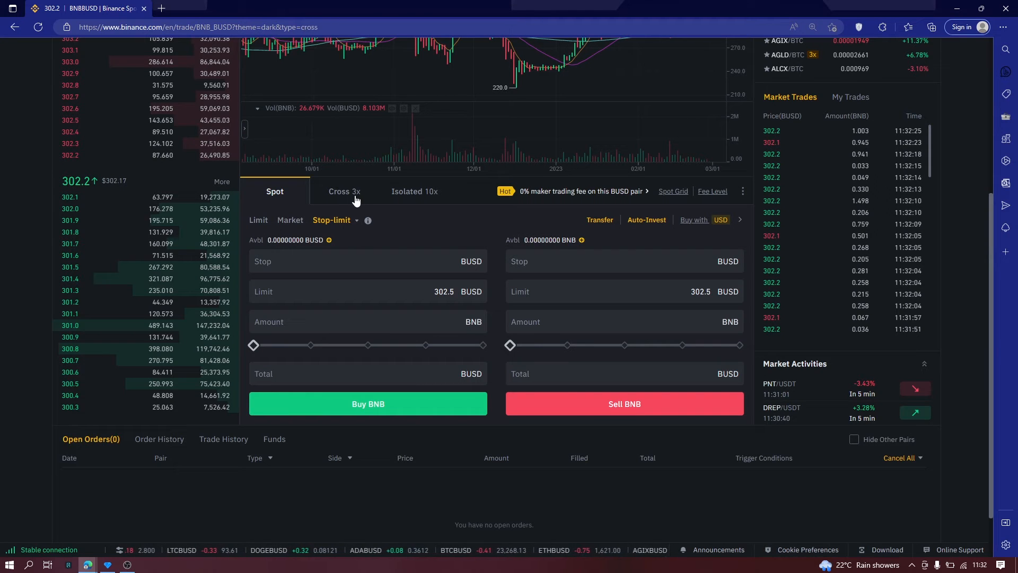
- Select Isolated 10x margin trading for the BNB/BUSD order form
{"action": "left_click", "coordinate": [414, 191]}
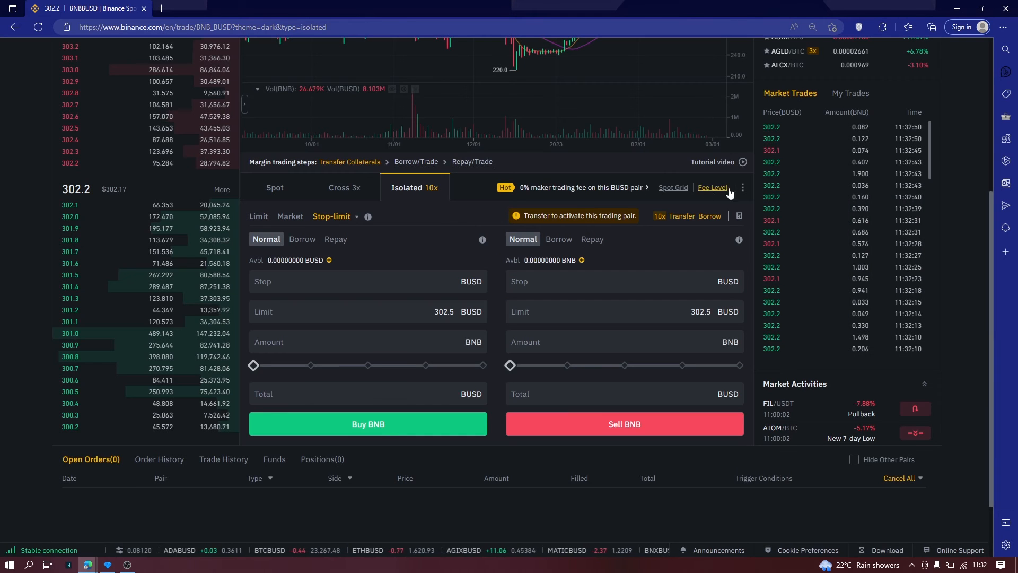
{"action": "left_click", "coordinate": [741, 187]}
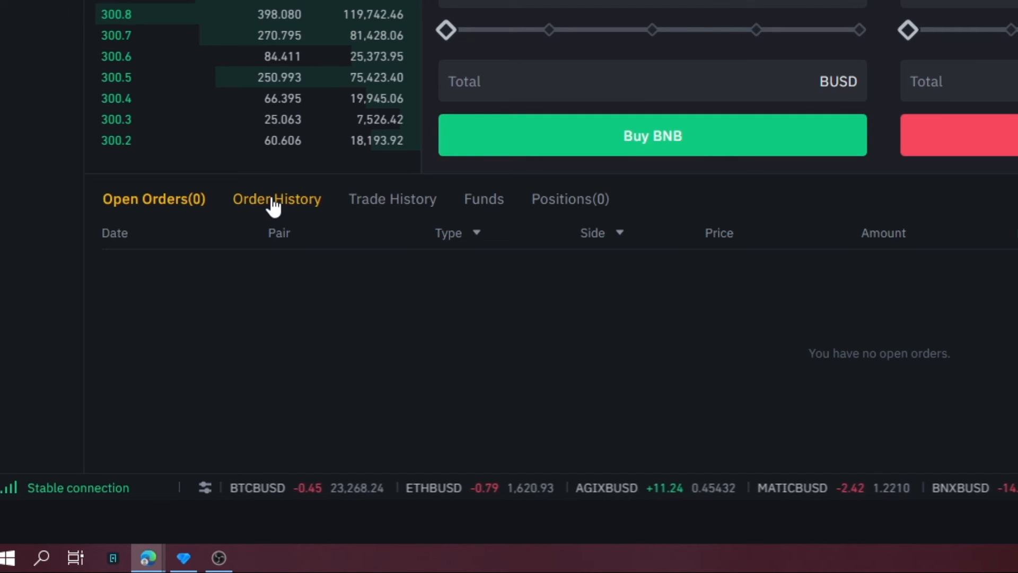
{"action": "mouse_move", "coordinate": [782, 219]}
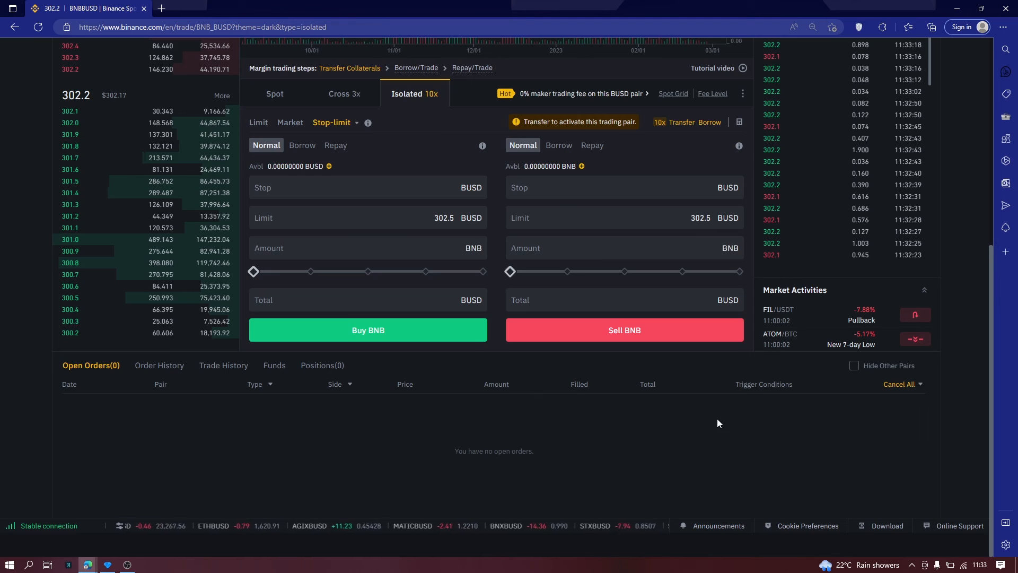
{"action": "scroll", "scroll_direction": "up", "scroll_amount": 3}
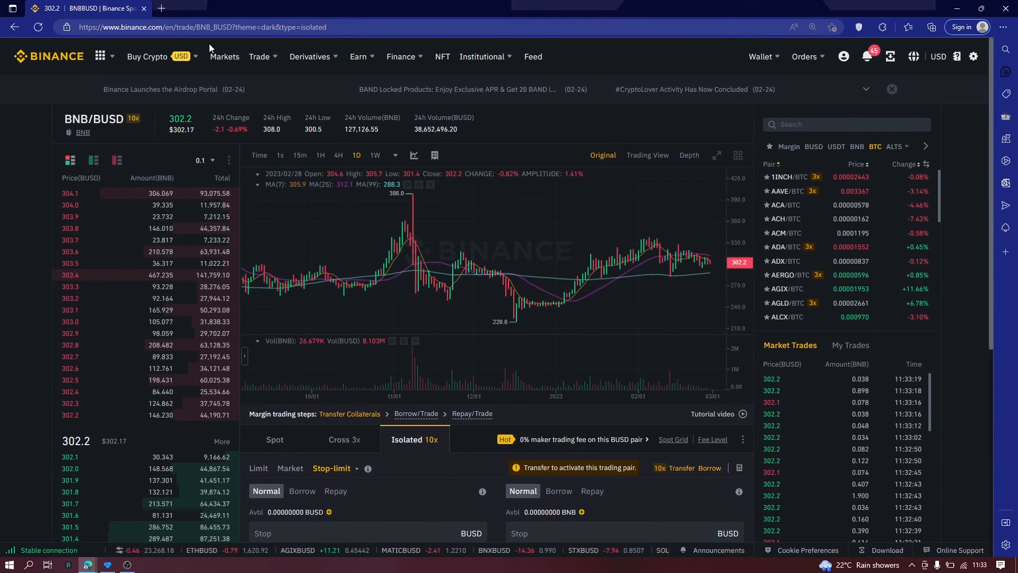
{"action": "mouse_move", "coordinate": [684, 89]}
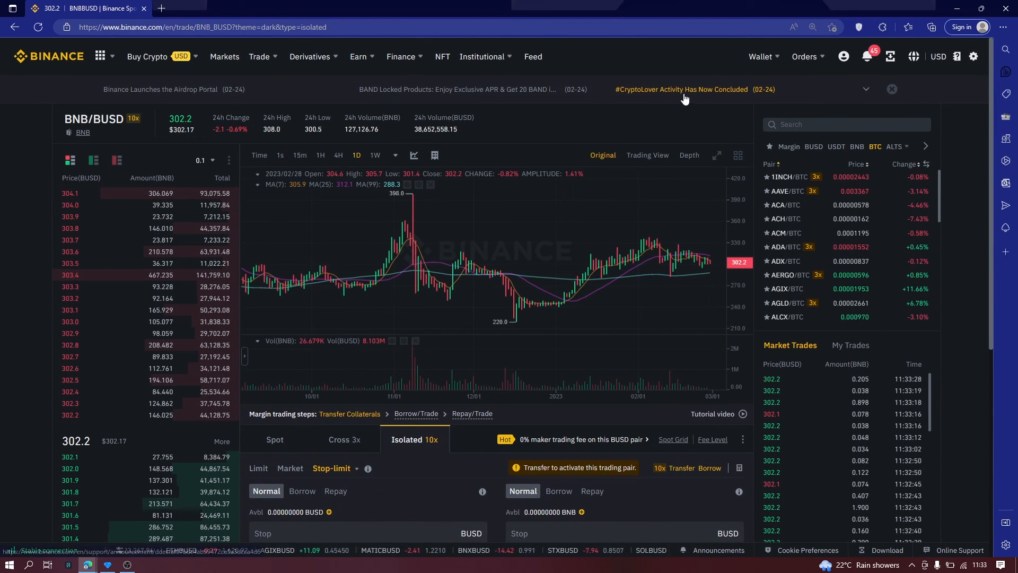